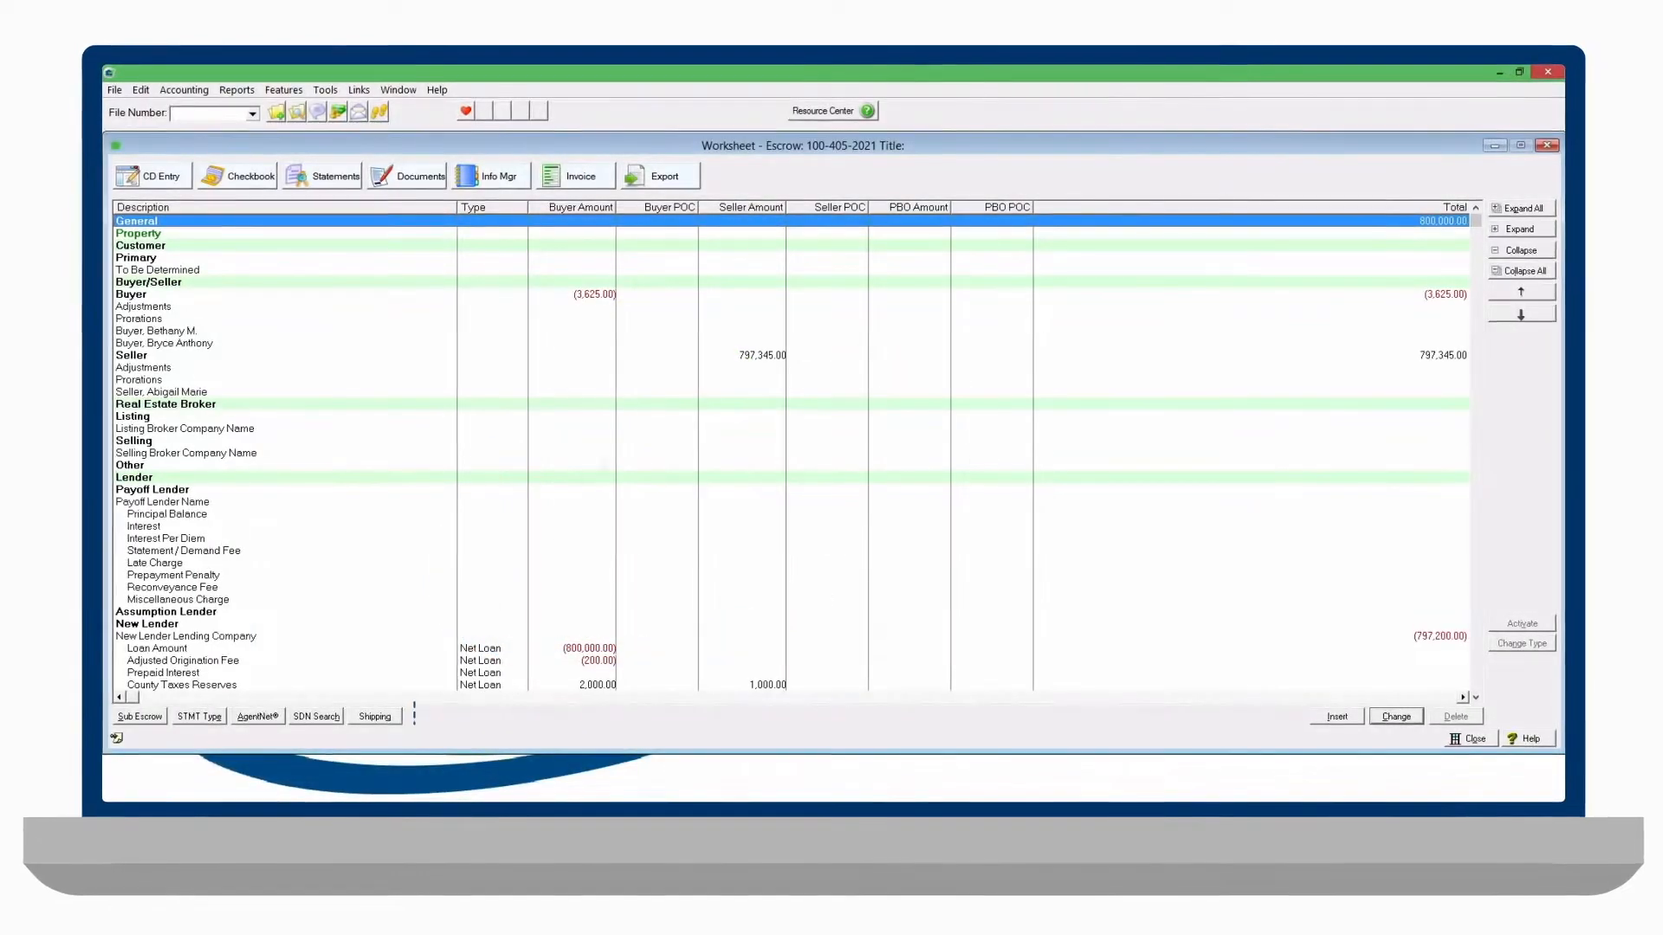
Open the Shipping form and show the FedEx servicer accounts.
click(378, 715)
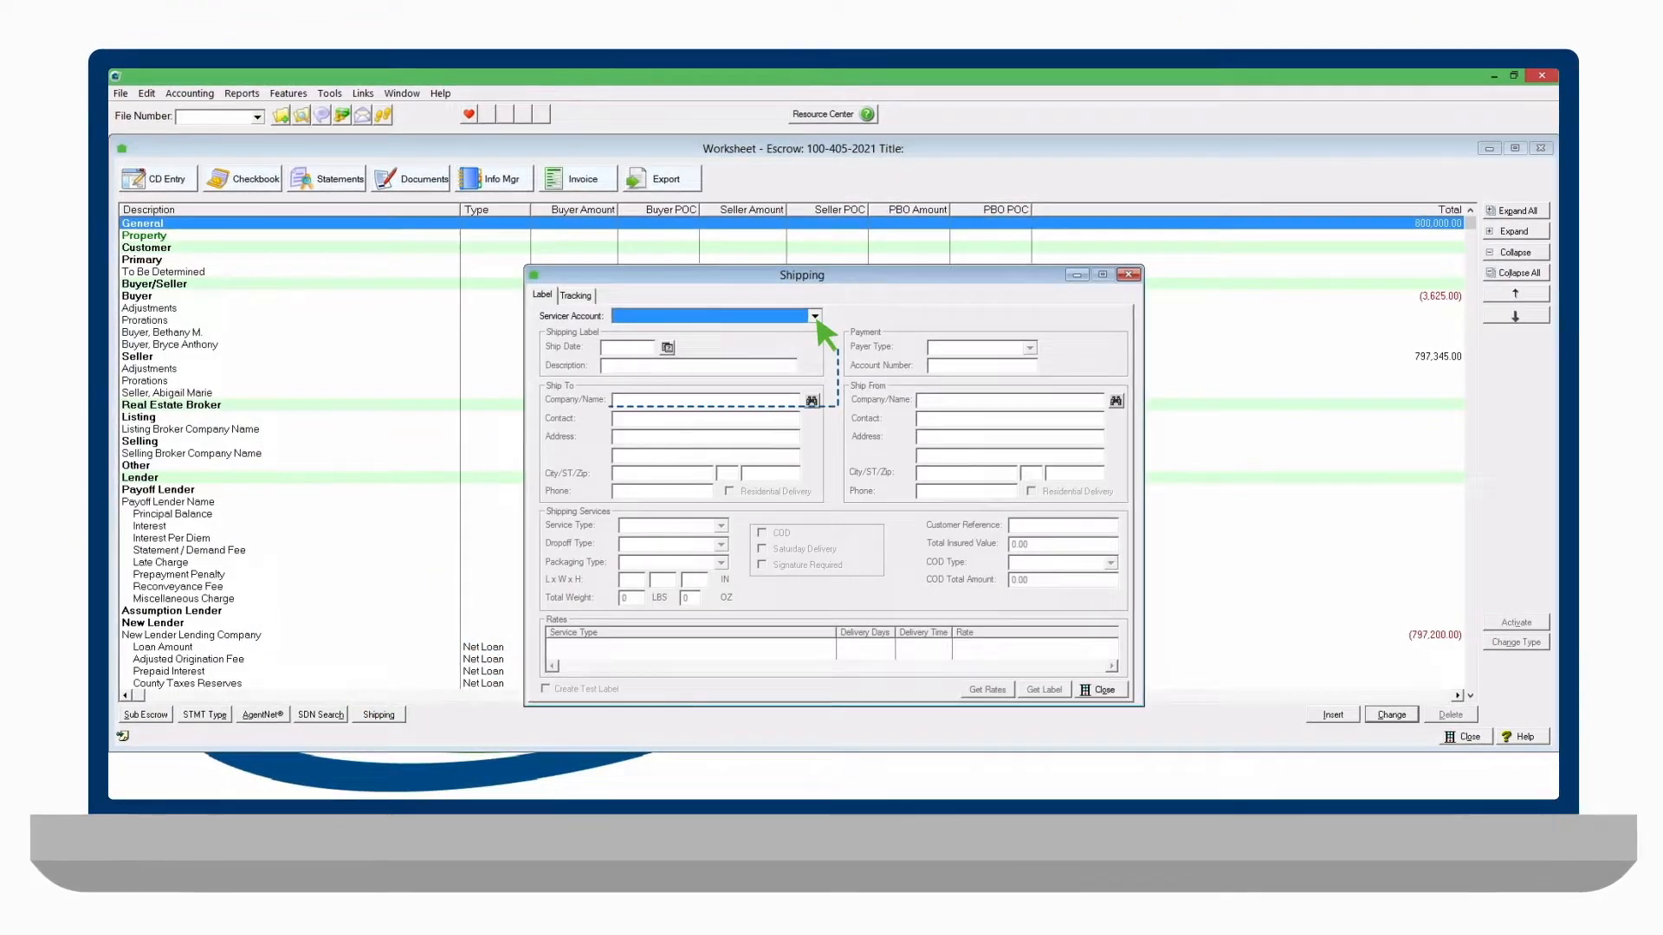
click(813, 317)
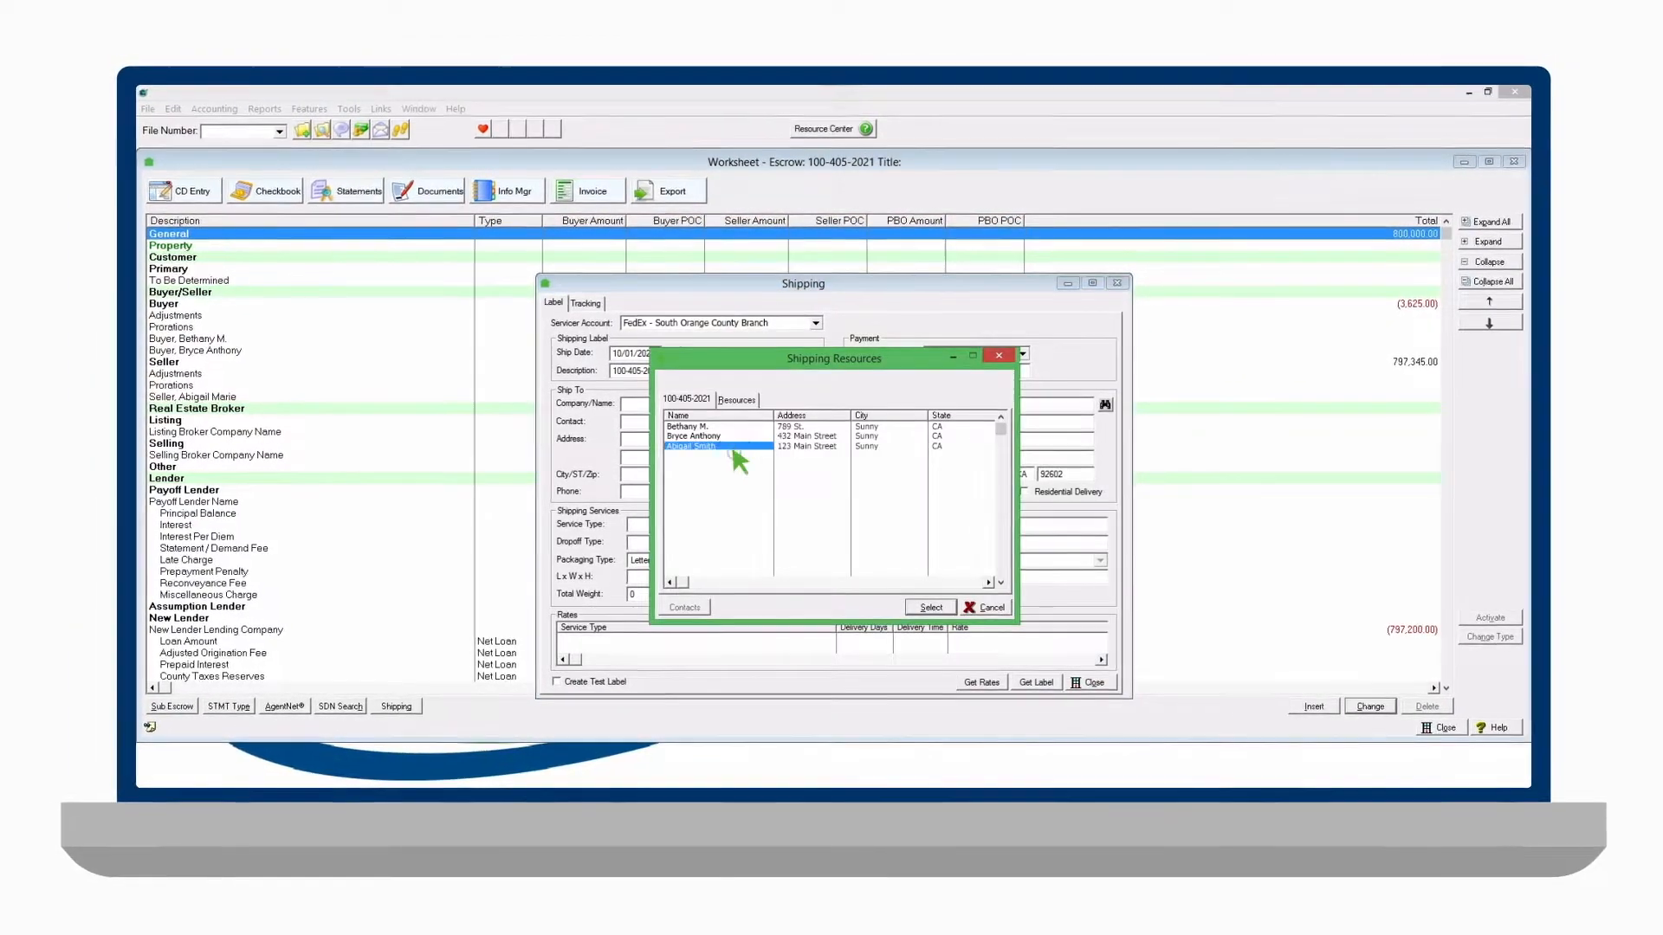
click(929, 608)
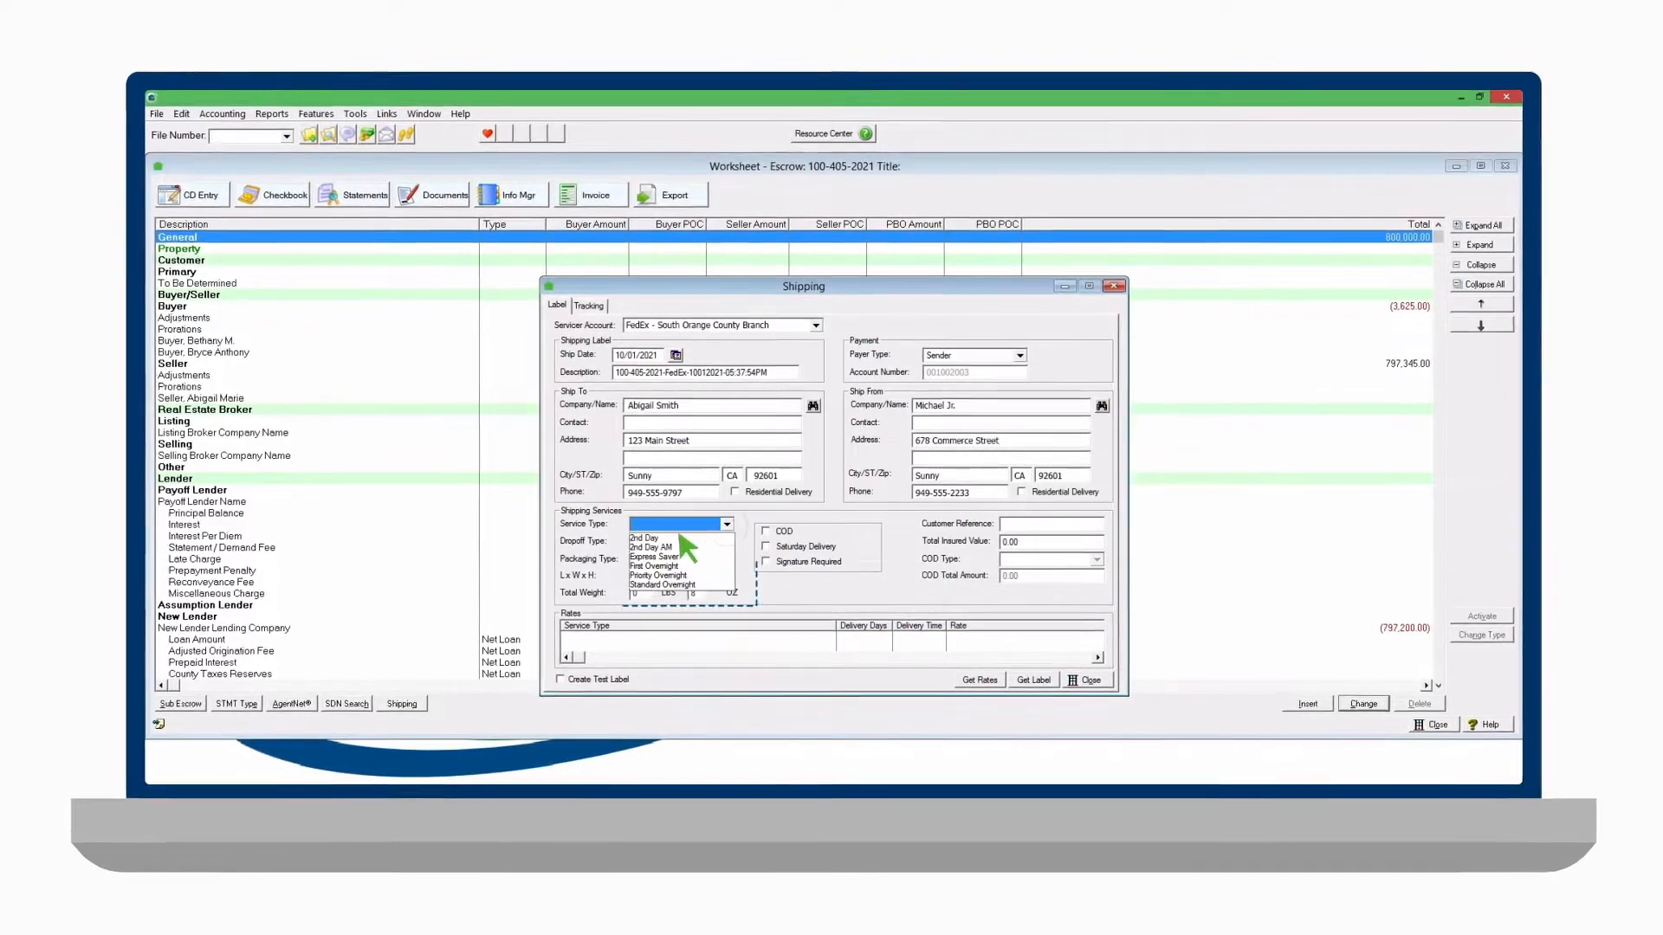
click(977, 680)
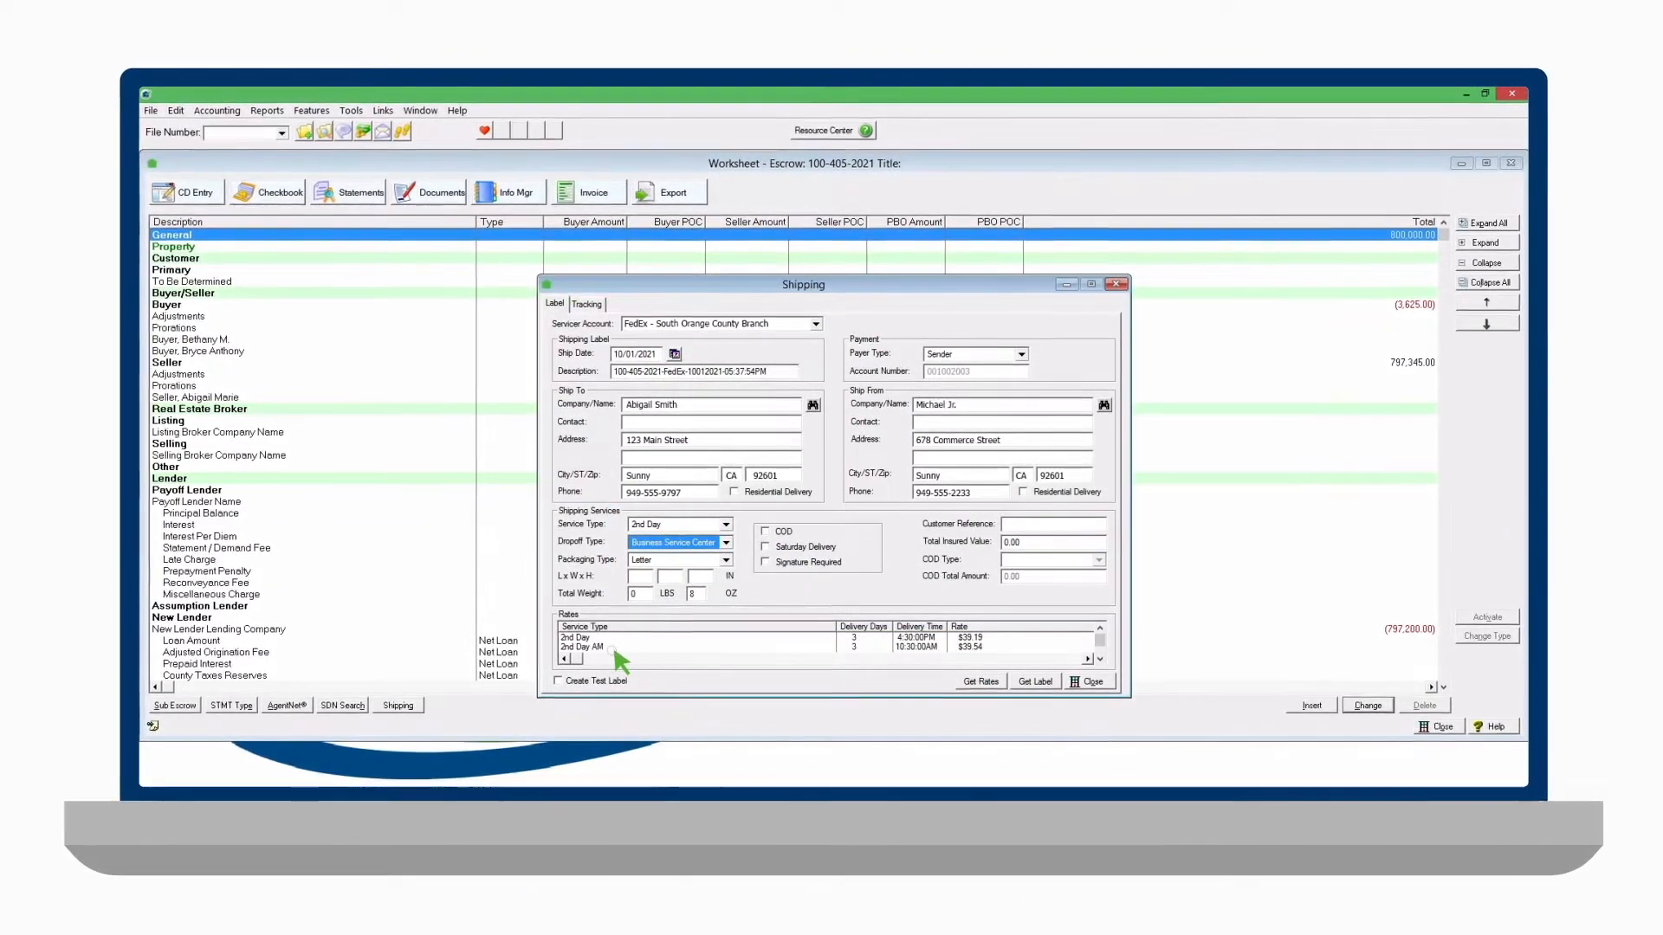
click(1035, 682)
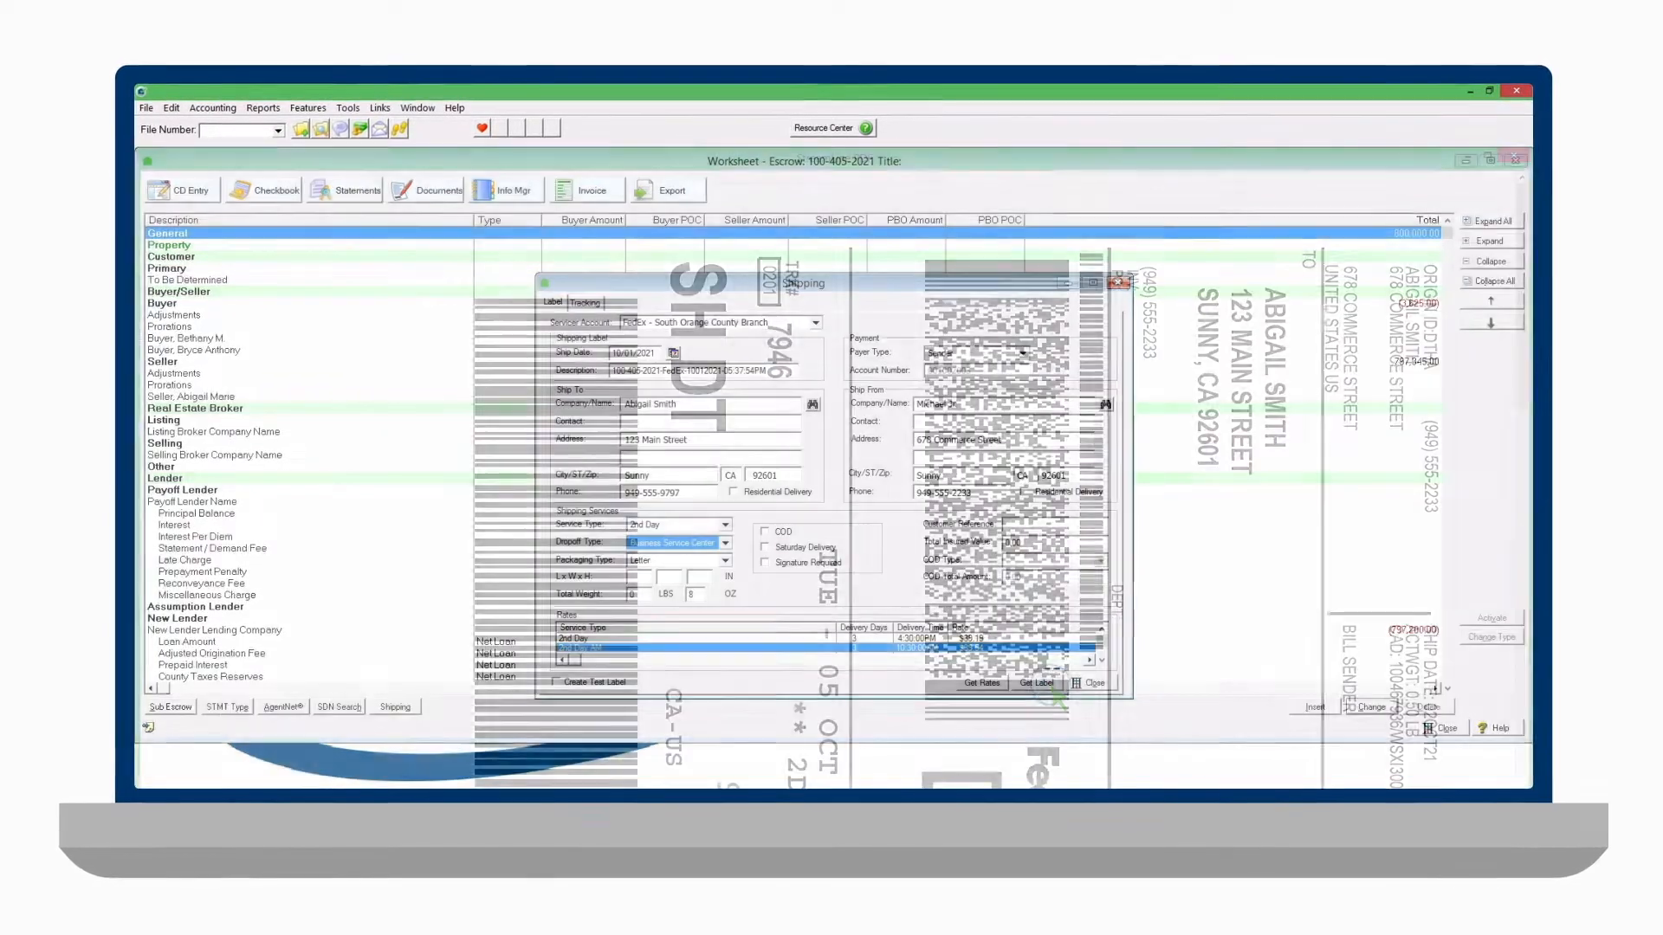
click(1035, 683)
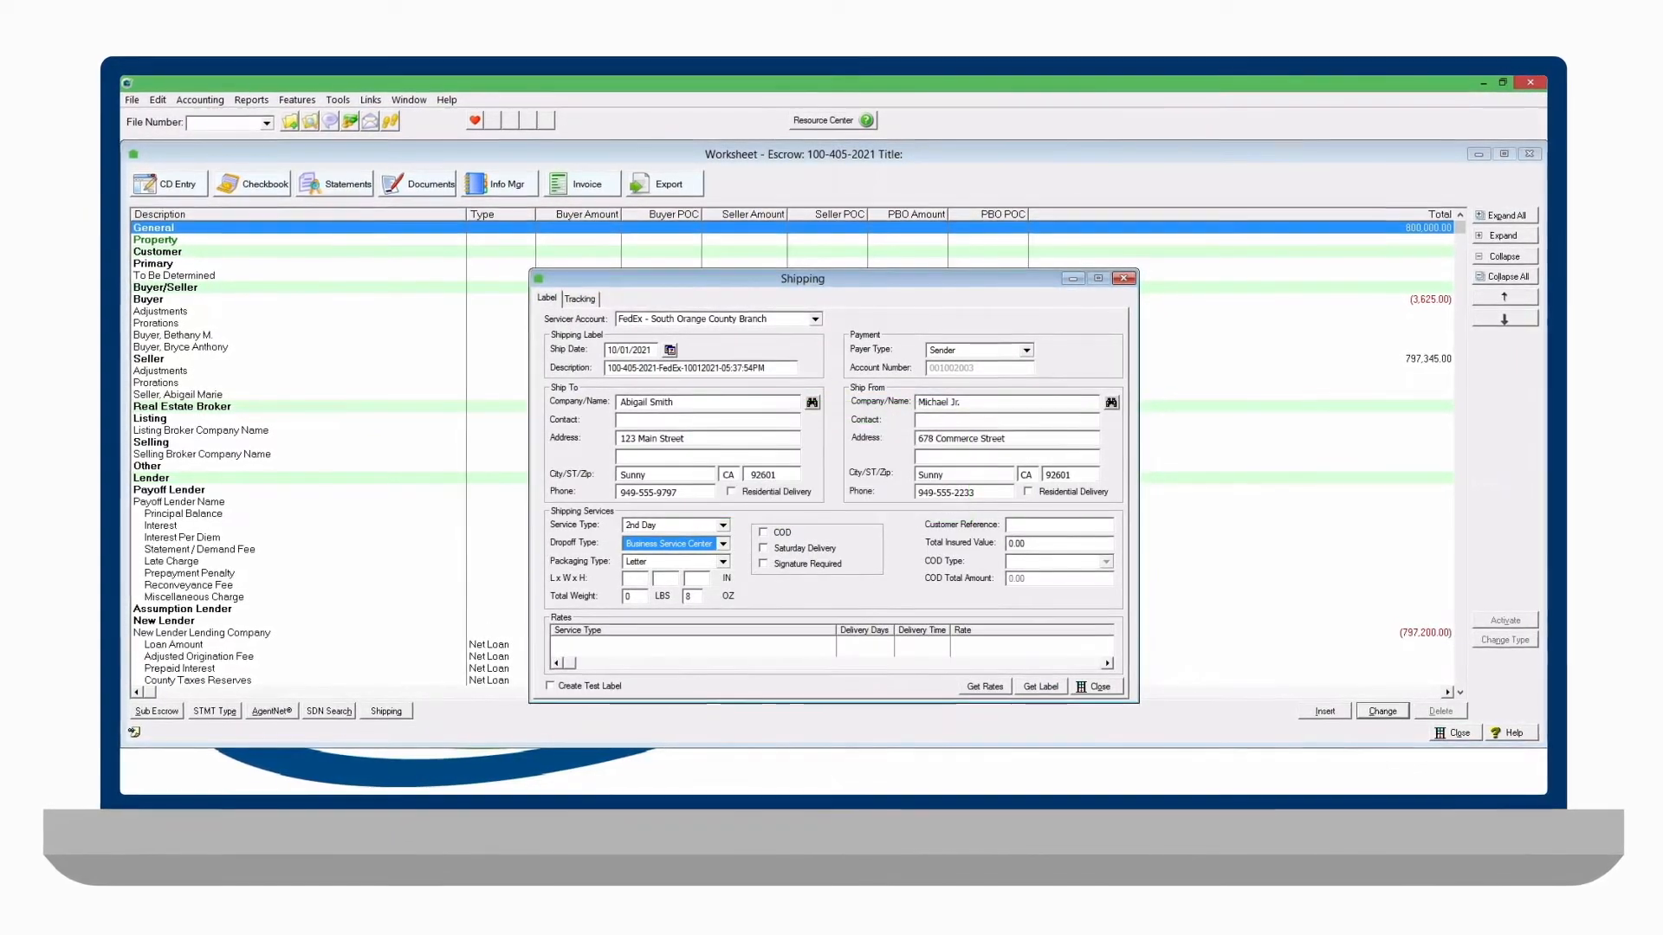
click(578, 298)
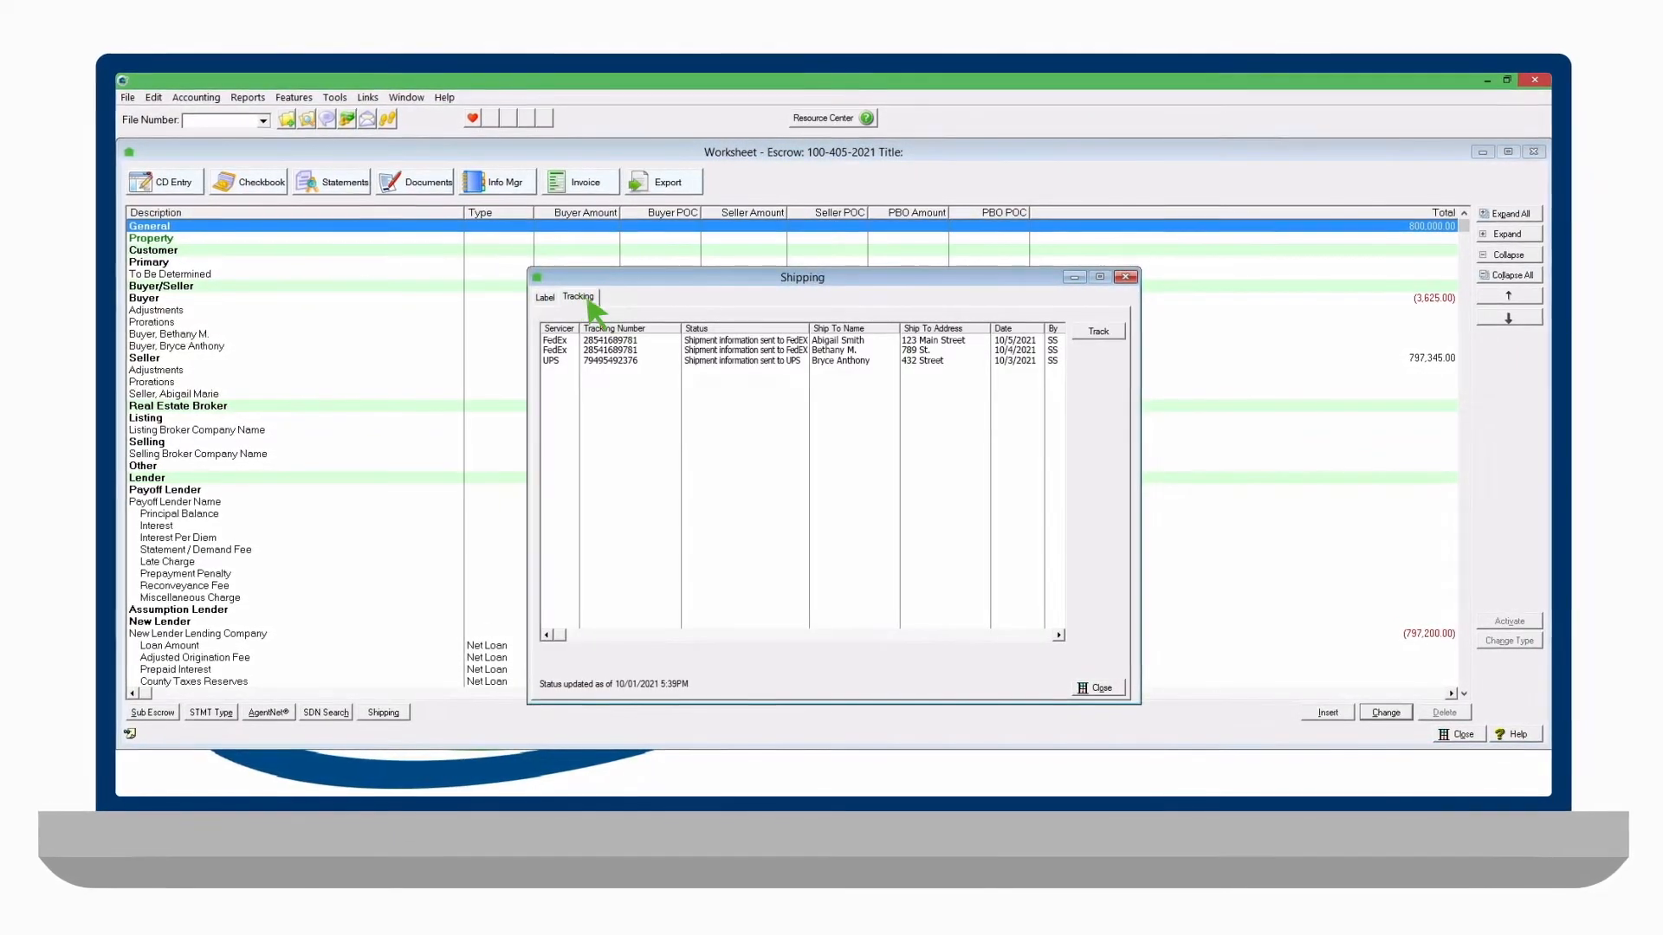